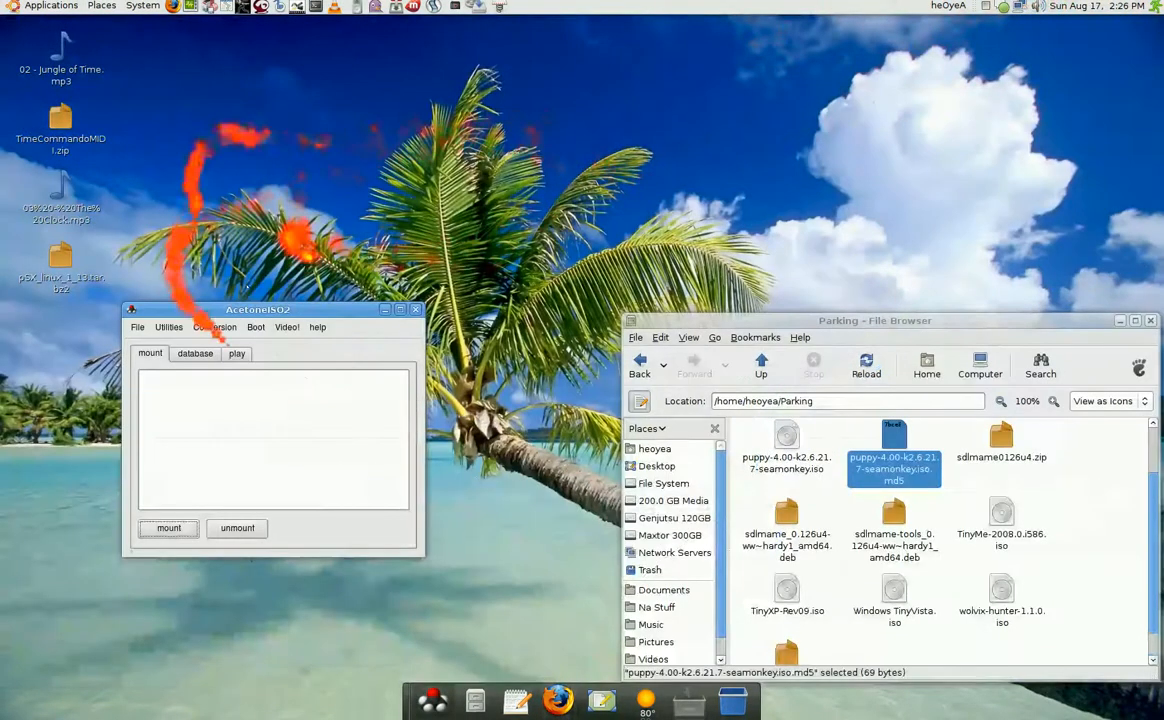
Show the Puppy .iso.md5 checksum in gedit, with AcetoneISO2 positioned beside the editor
left_click_drag(258, 308, 396, 234)
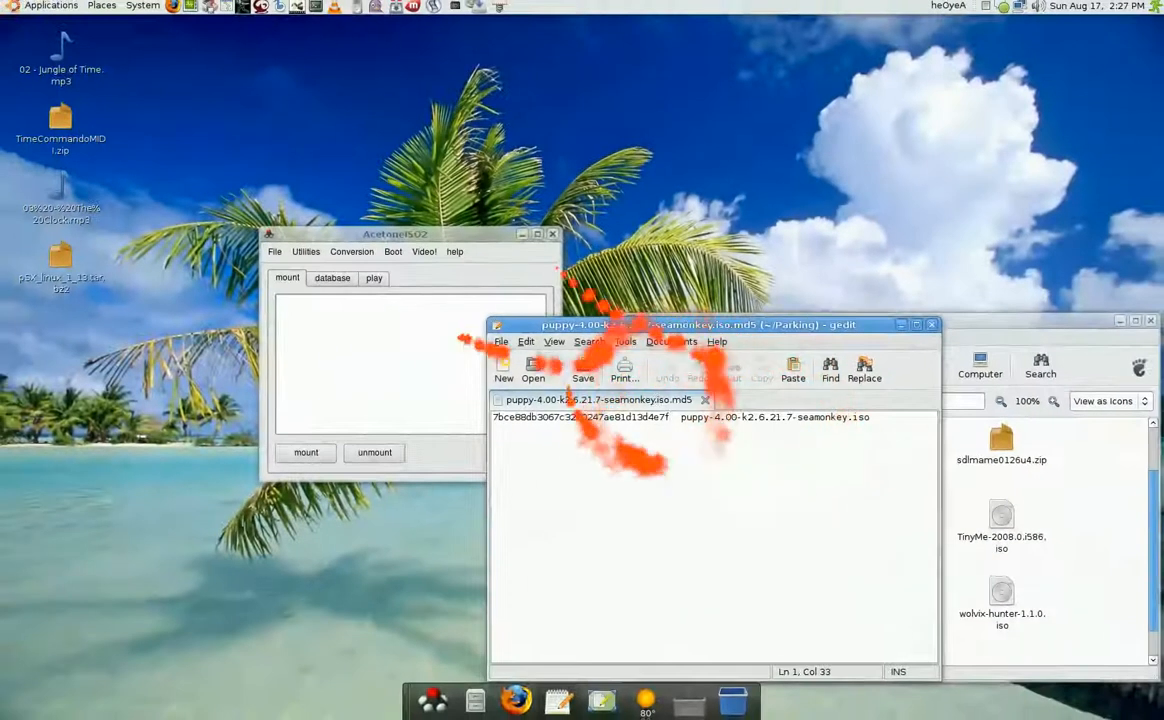
left_click_drag(396, 232, 340, 248)
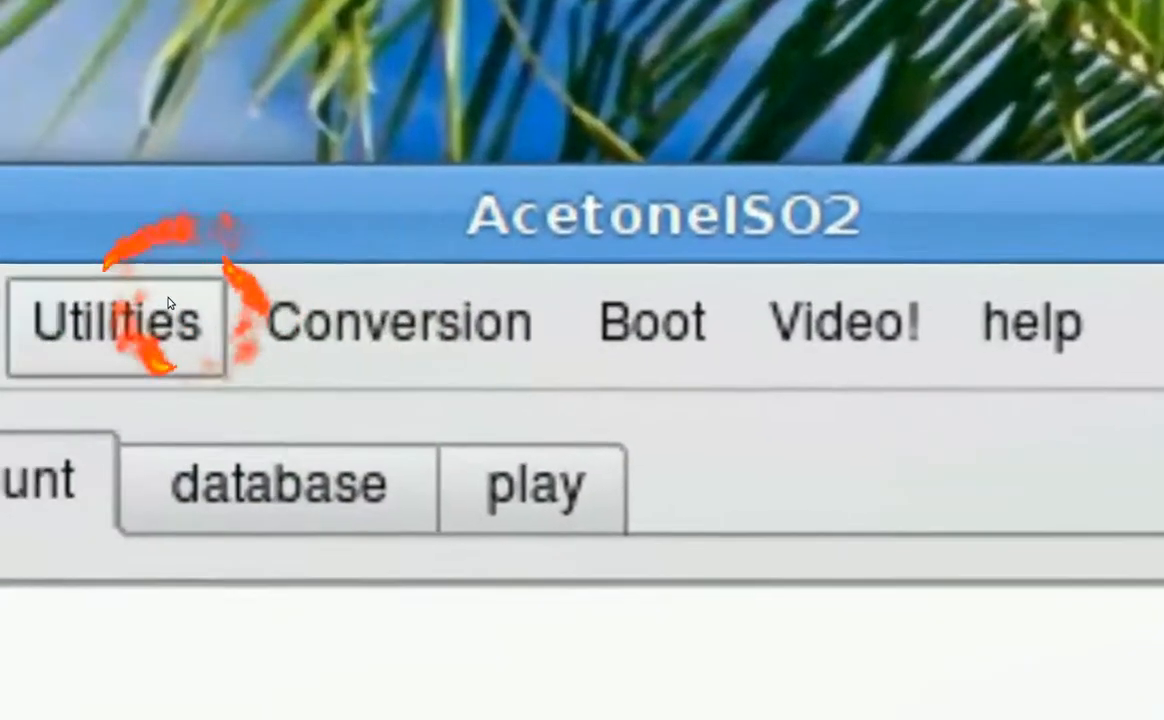
Run AcetoneISO2's MD5 check on the Puppy ISO from Parking and confirm it matches the .md5 file
left_click(116, 322)
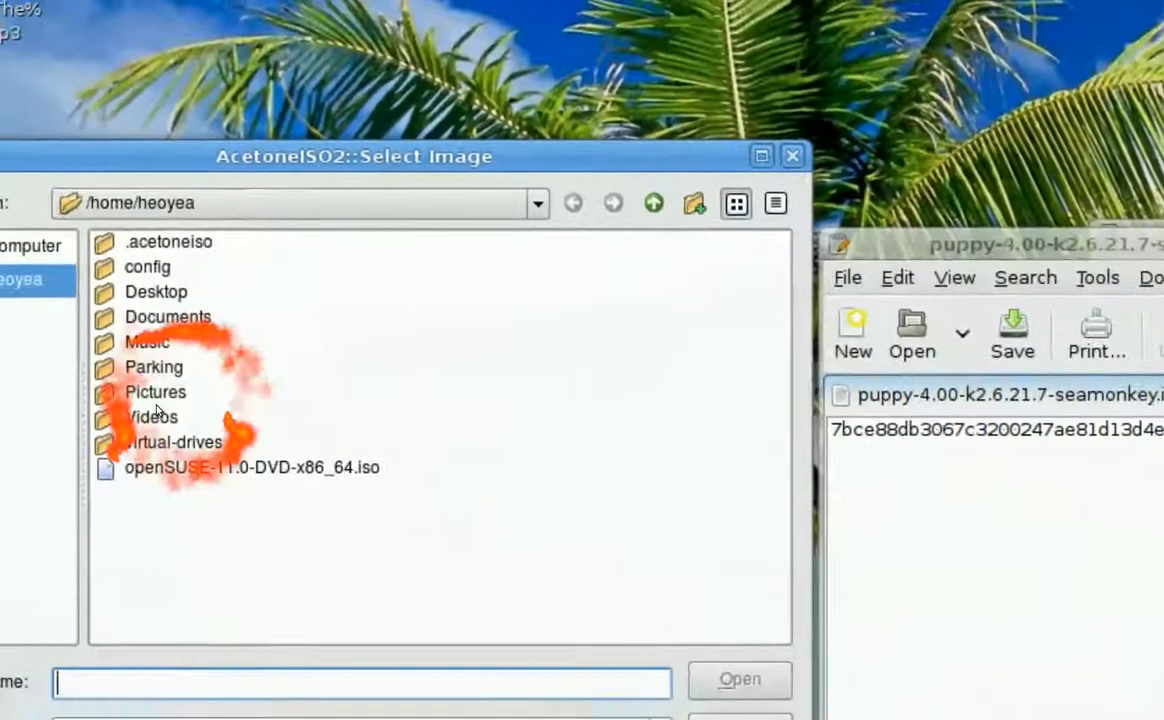
double_click(154, 368)
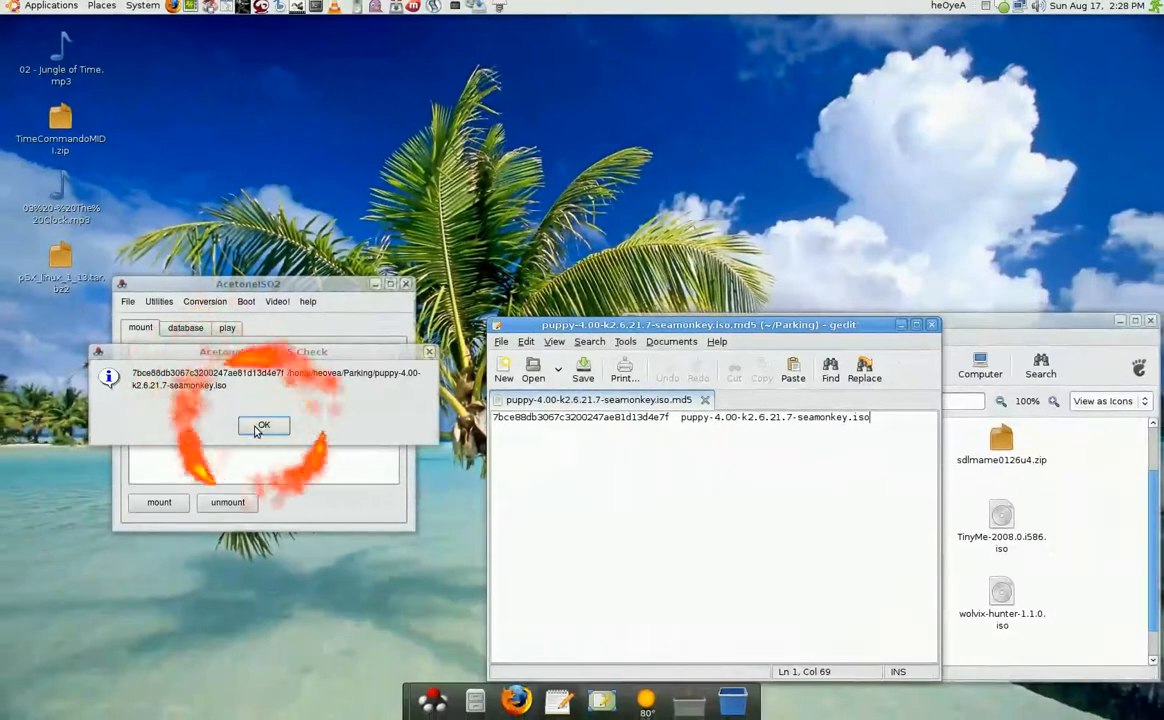
left_click(264, 426)
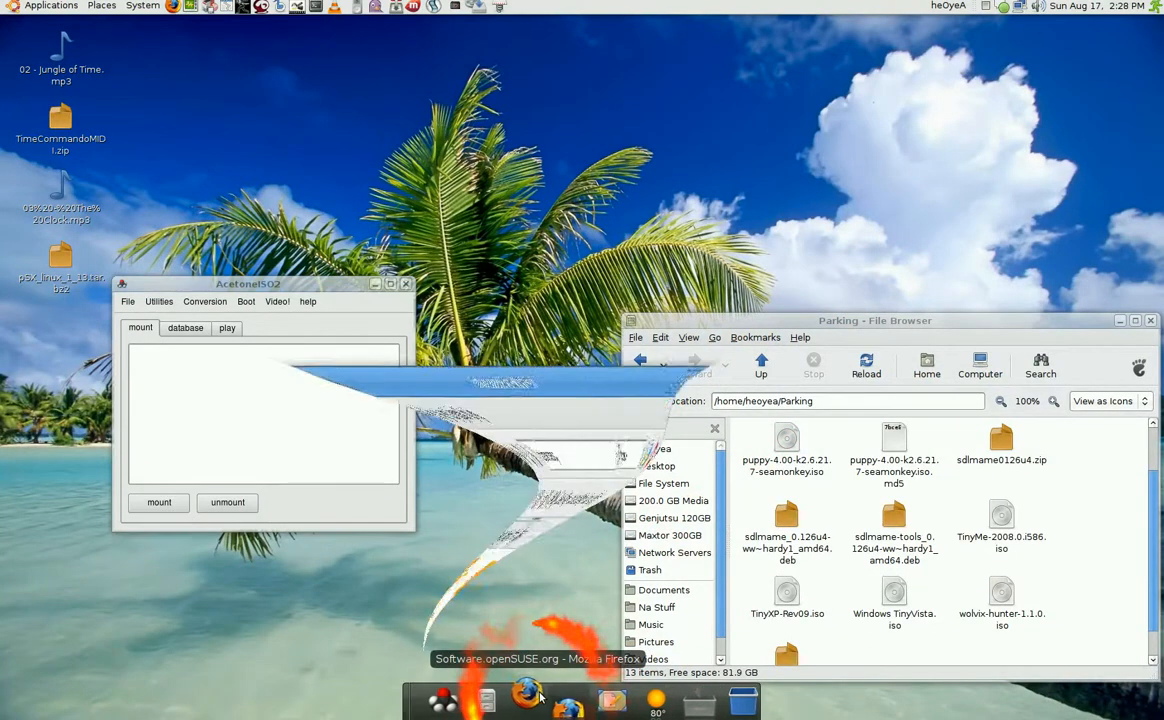
Copy the published MidiFlux MD5 checksum from its download page in Firefox
left_click(528, 700)
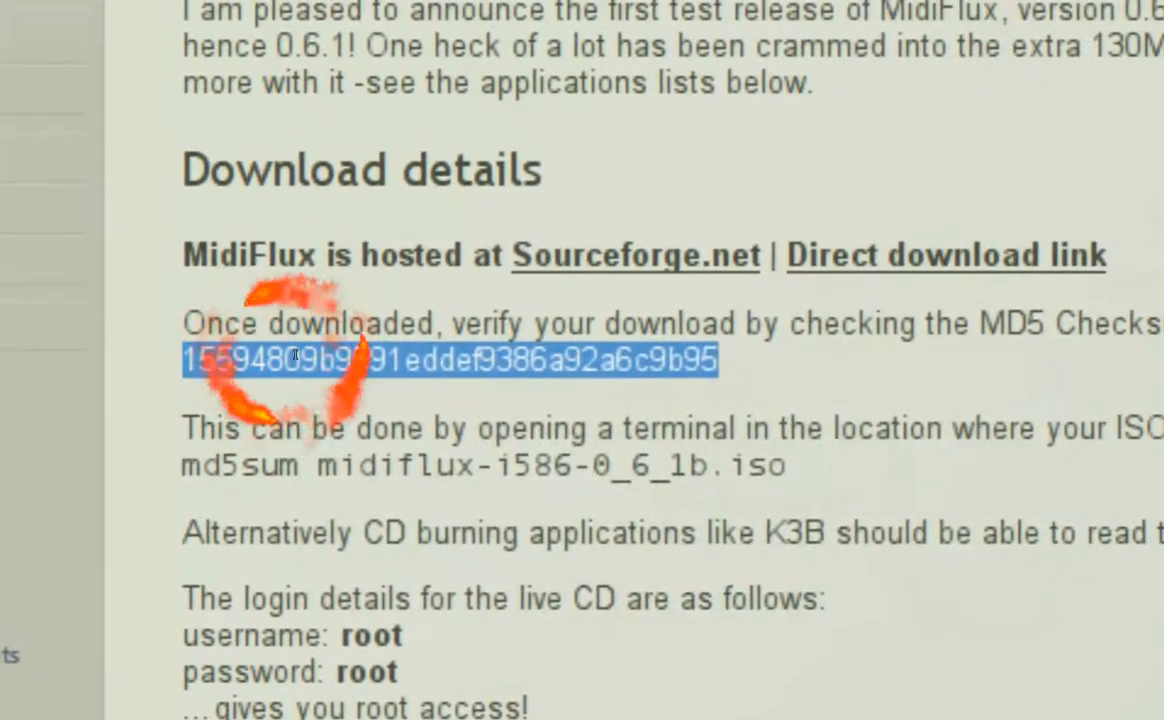
right_click(300, 360)
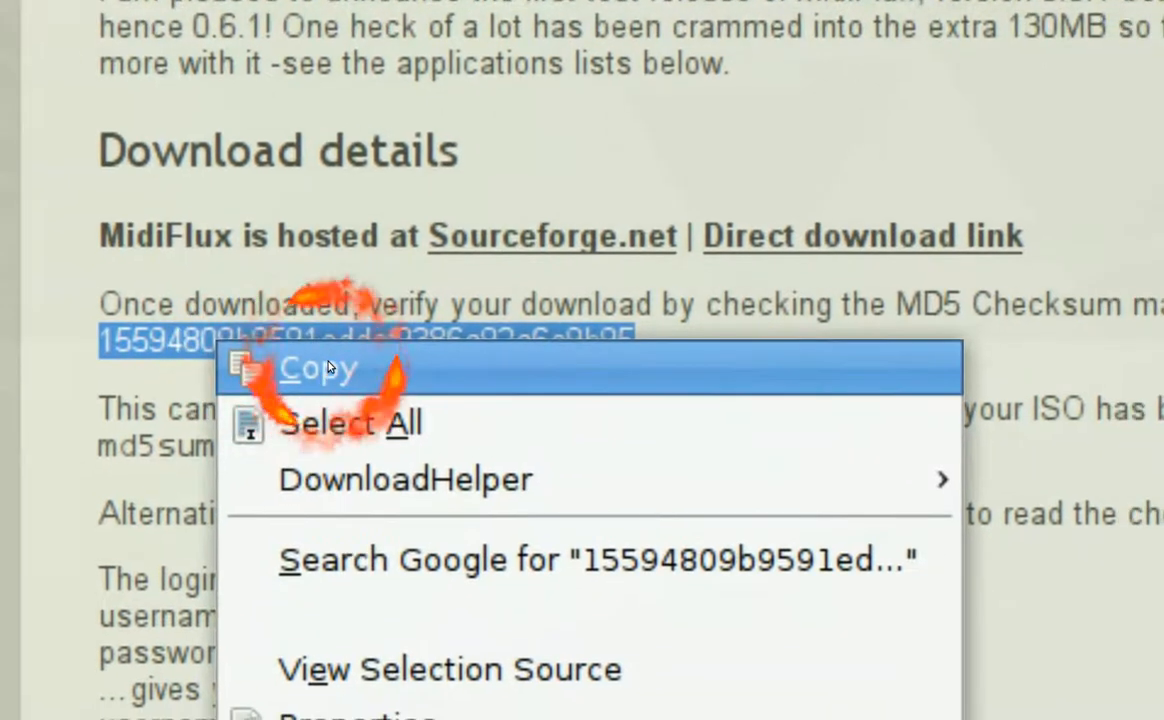
left_click(318, 368)
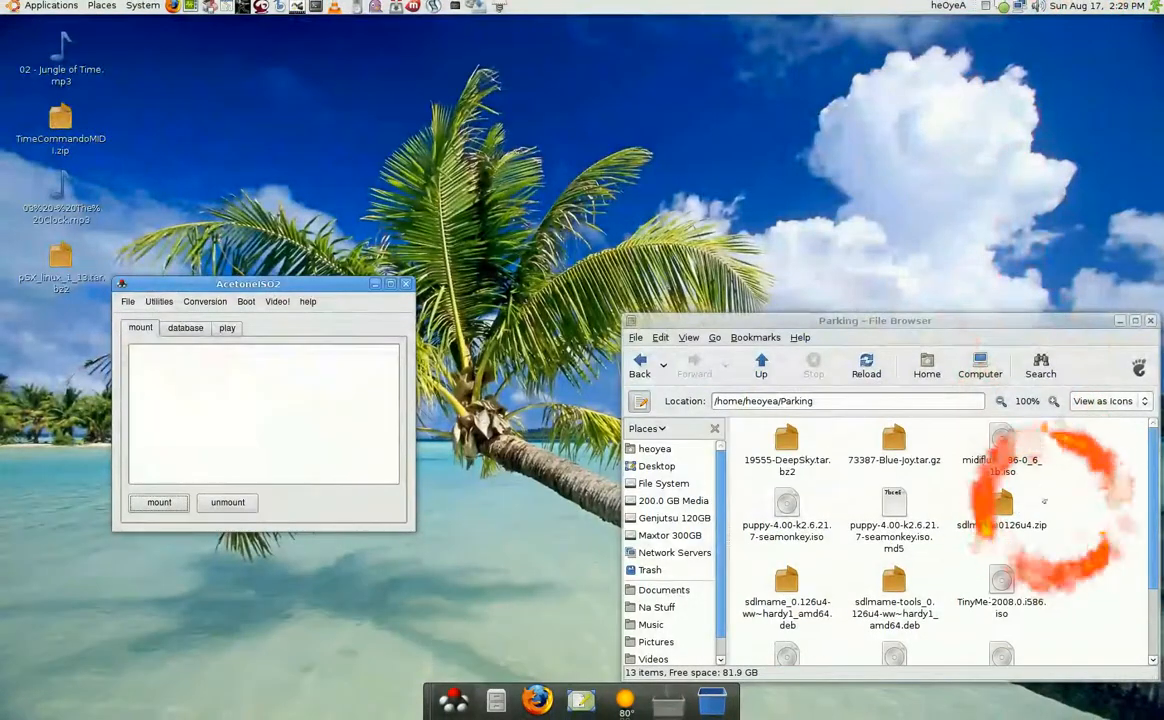
Create an empty file in Parking holding the MidiFlux checksum followed by midiflux-i586-0_6_1b.iso, and save it
left_click(1002, 464)
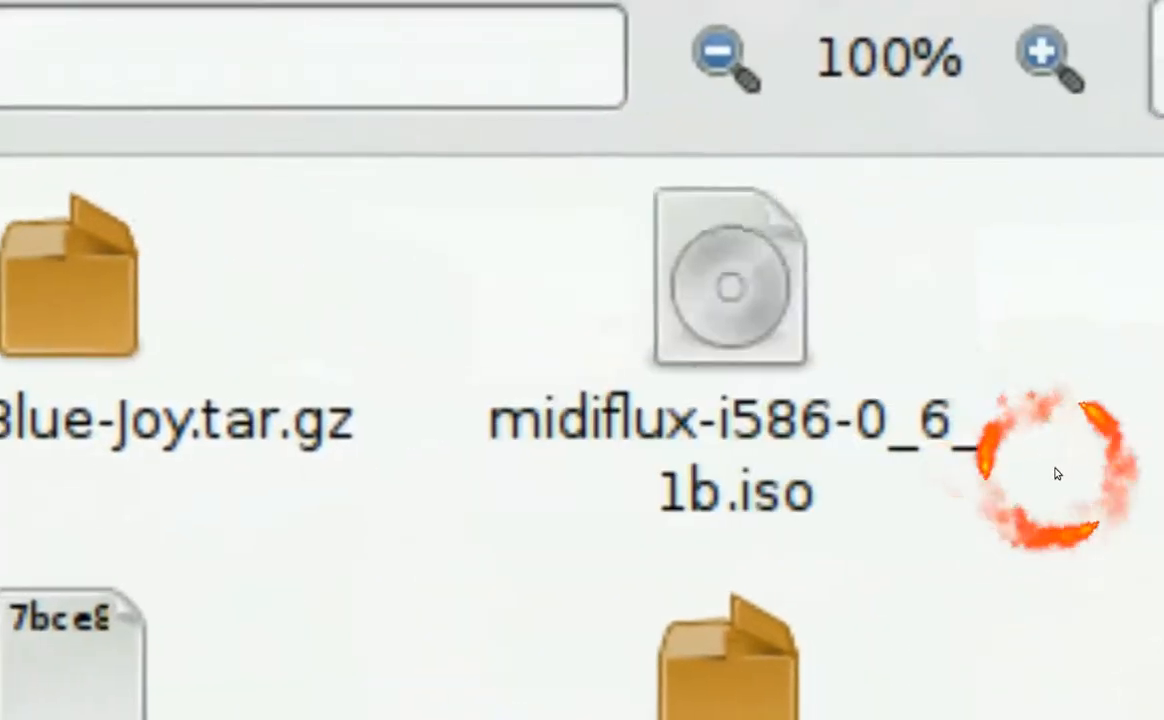
right_click(1050, 470)
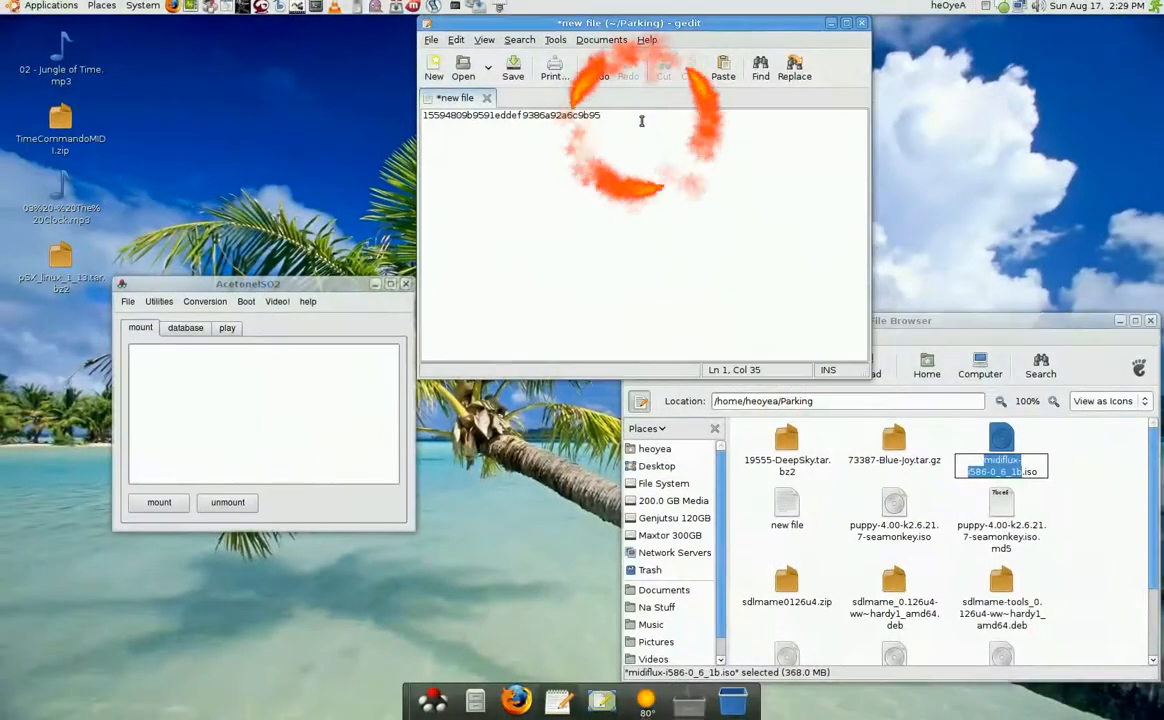
type("midiflux-i586-0_6_1b.iso")
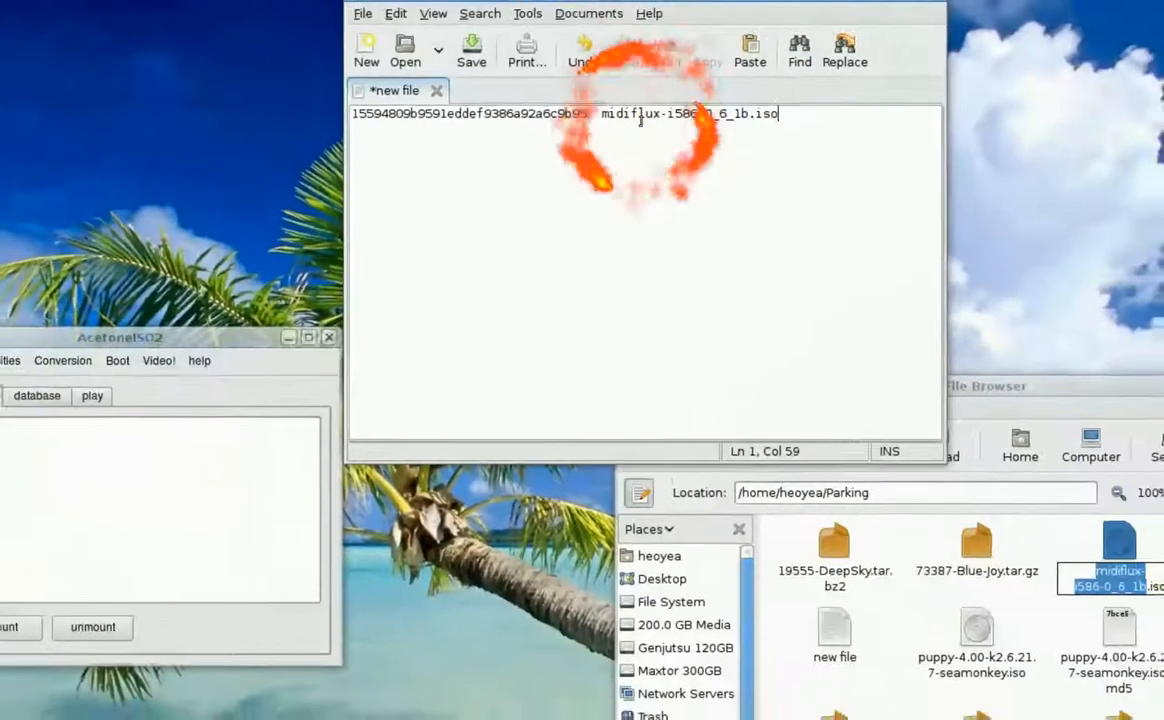
left_click(416, 62)
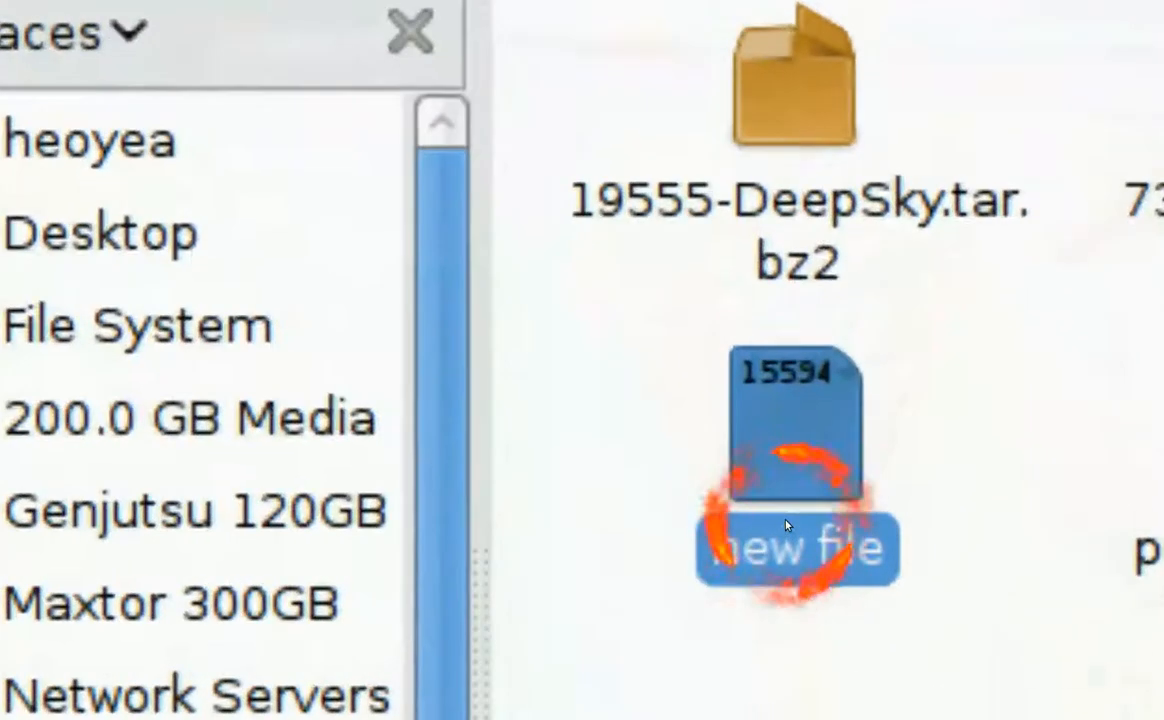
Rename the new checksum file to midiflux-i586-0_6_1b.iso.md5
double_click(796, 548)
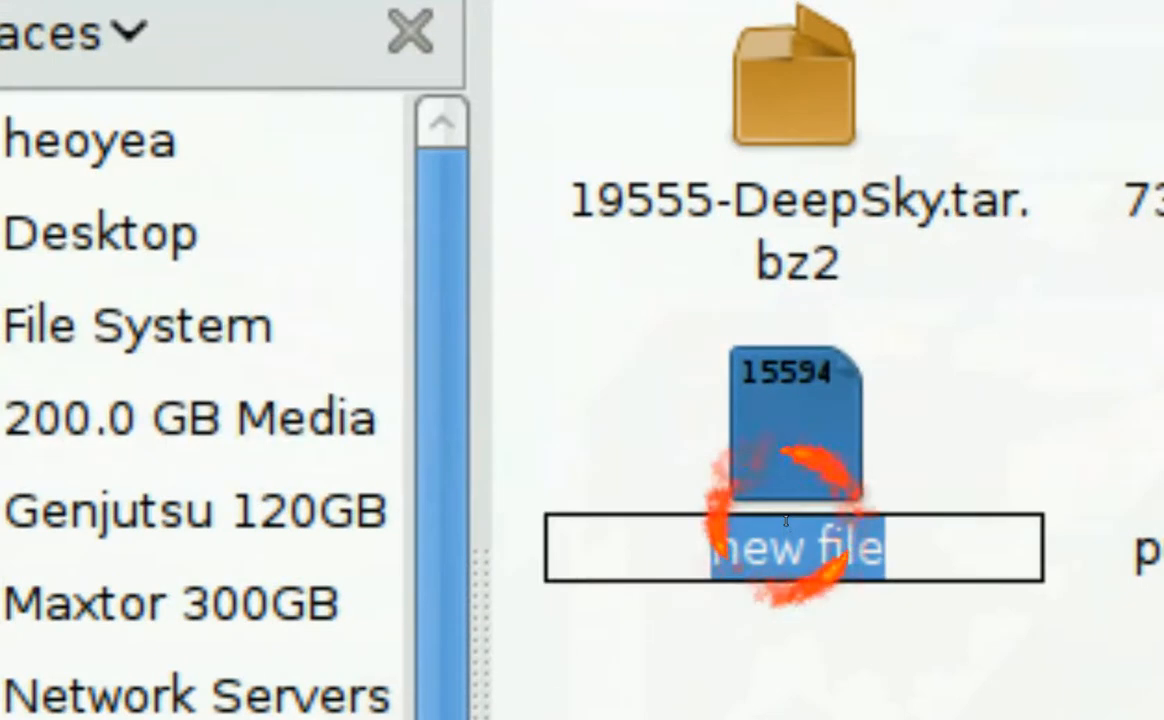
type("midiflux-i586-0_6_1b")
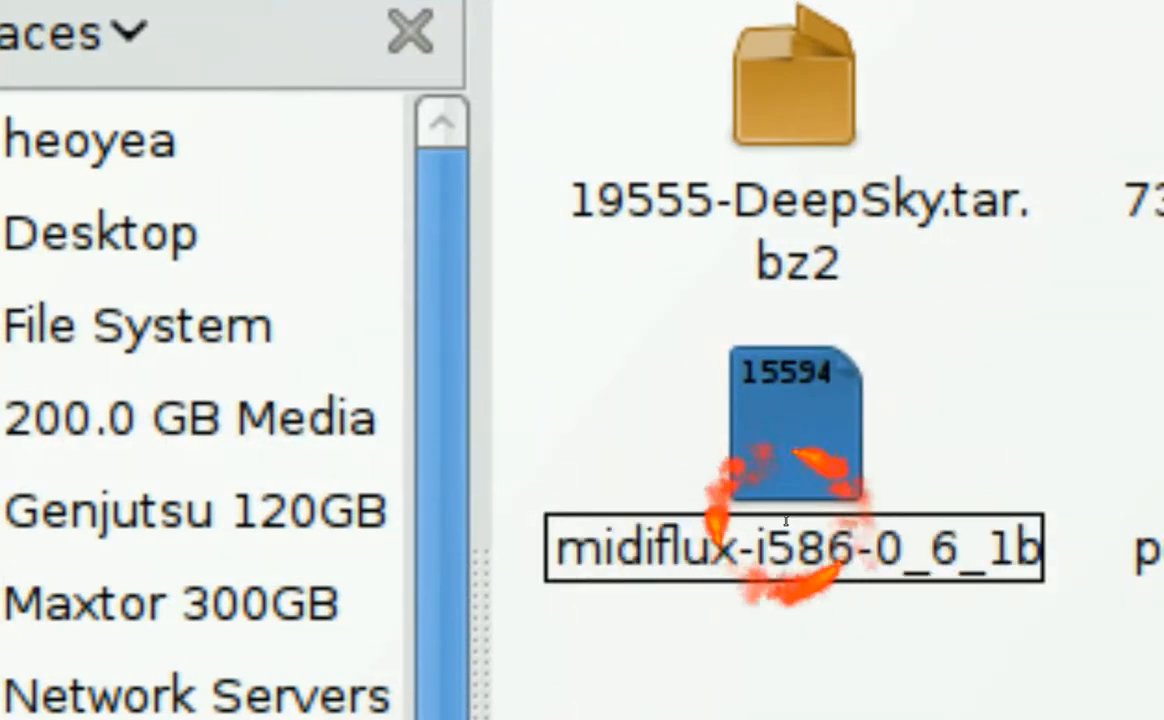
type(".iso")
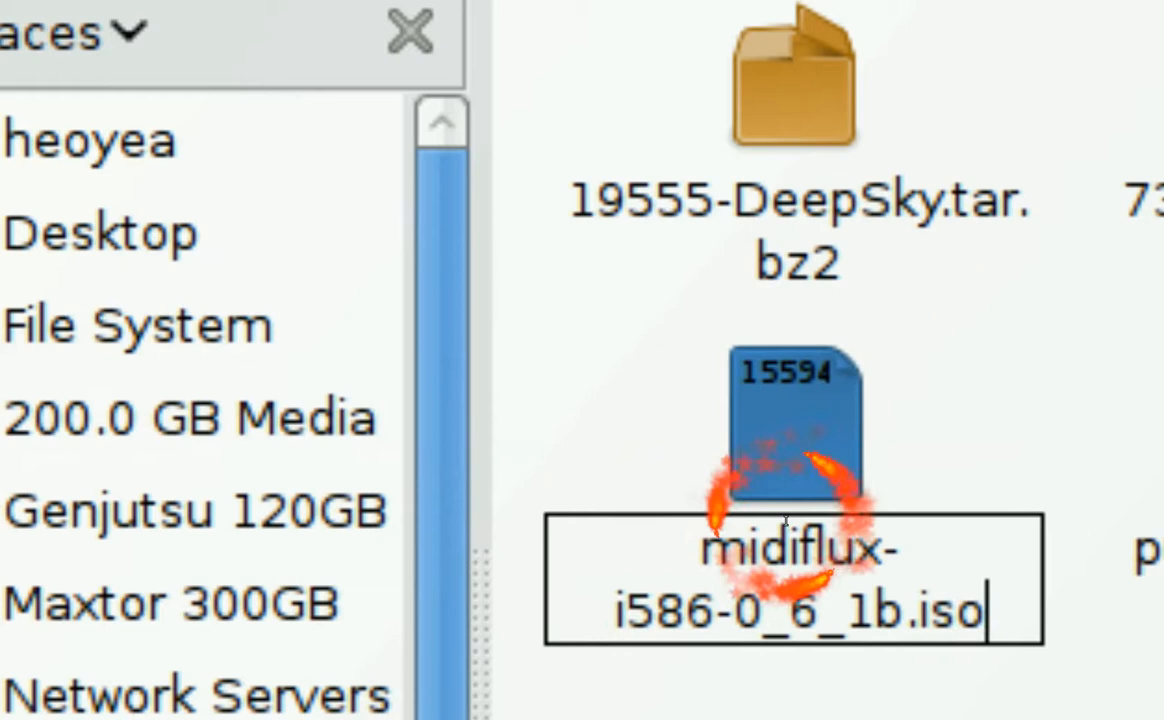
type(".md5")
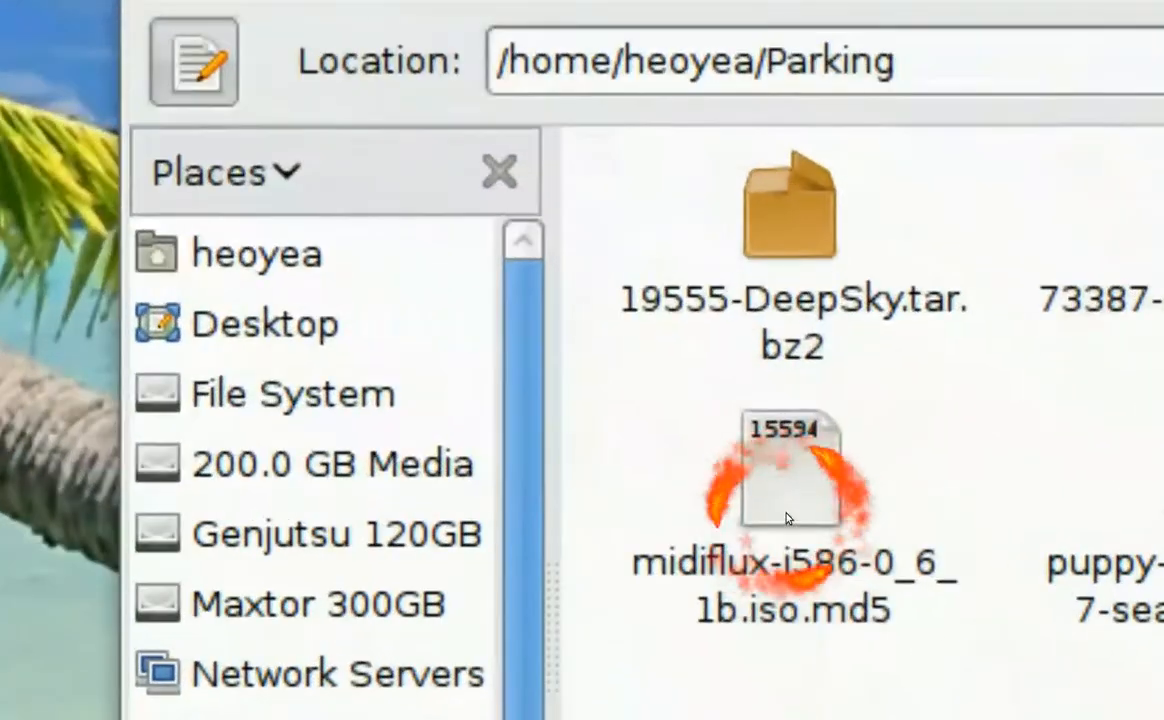
left_click(790, 480)
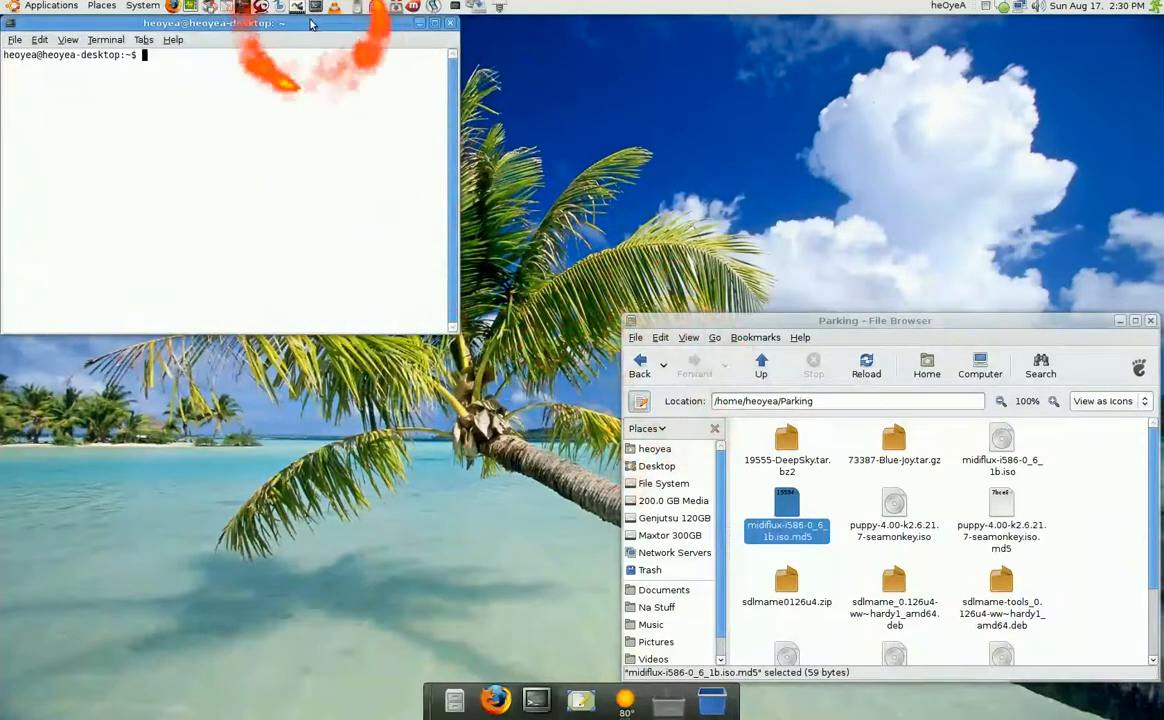
In Terminal, change directory to /home/heoyea/Parking
left_click_drag(210, 22, 364, 316)
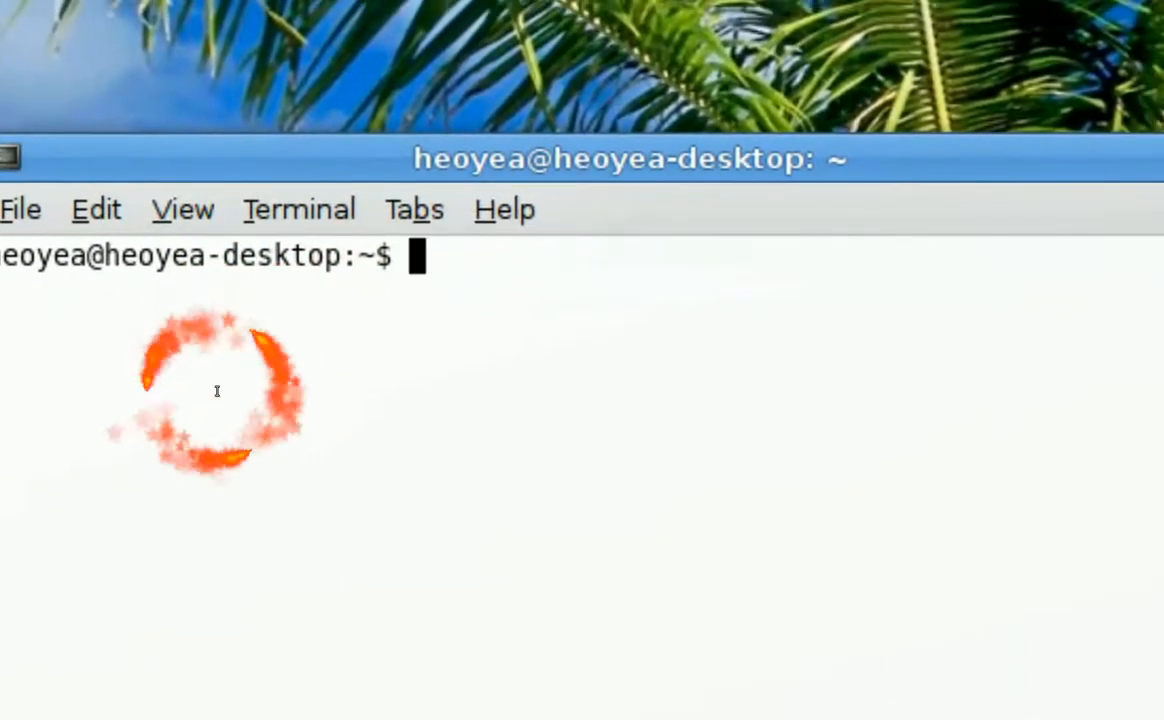
type("cd")
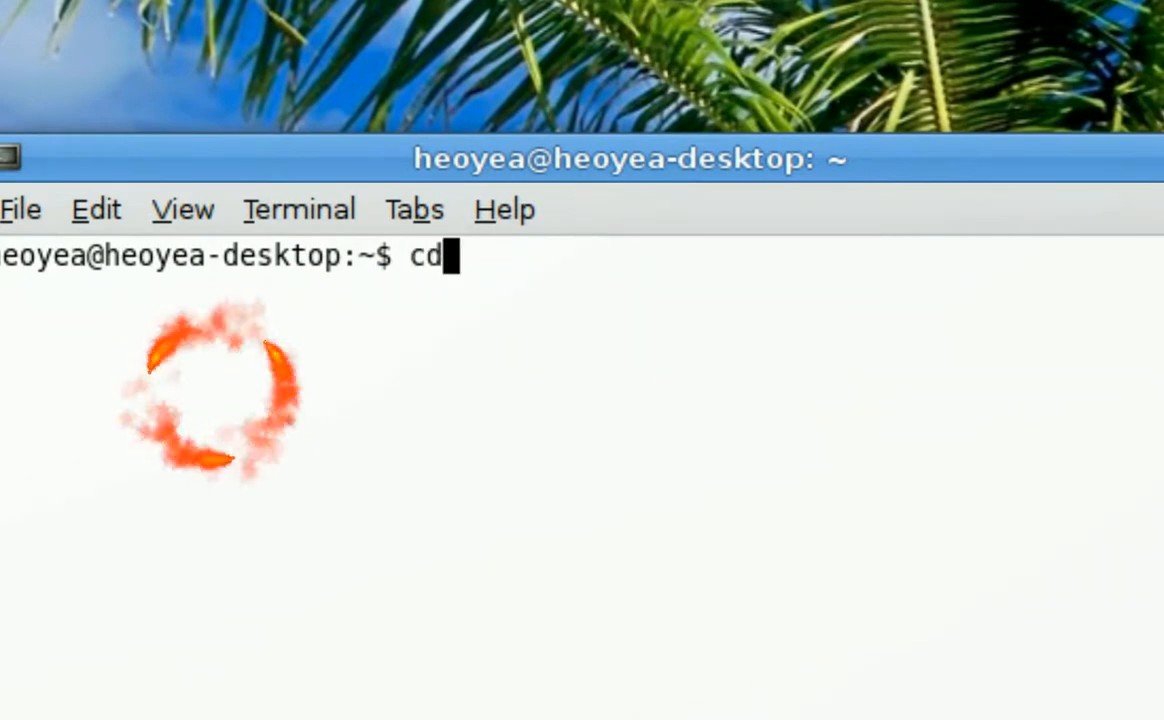
type("\" \"")
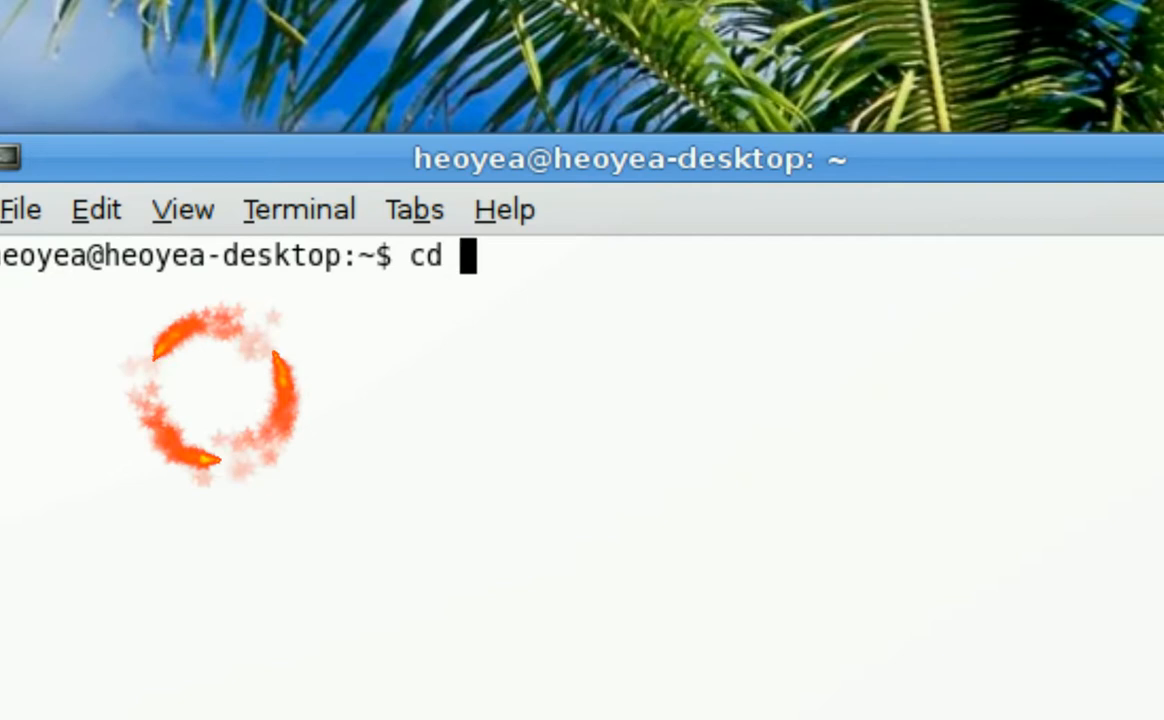
type("/home/heoyea/Parking")
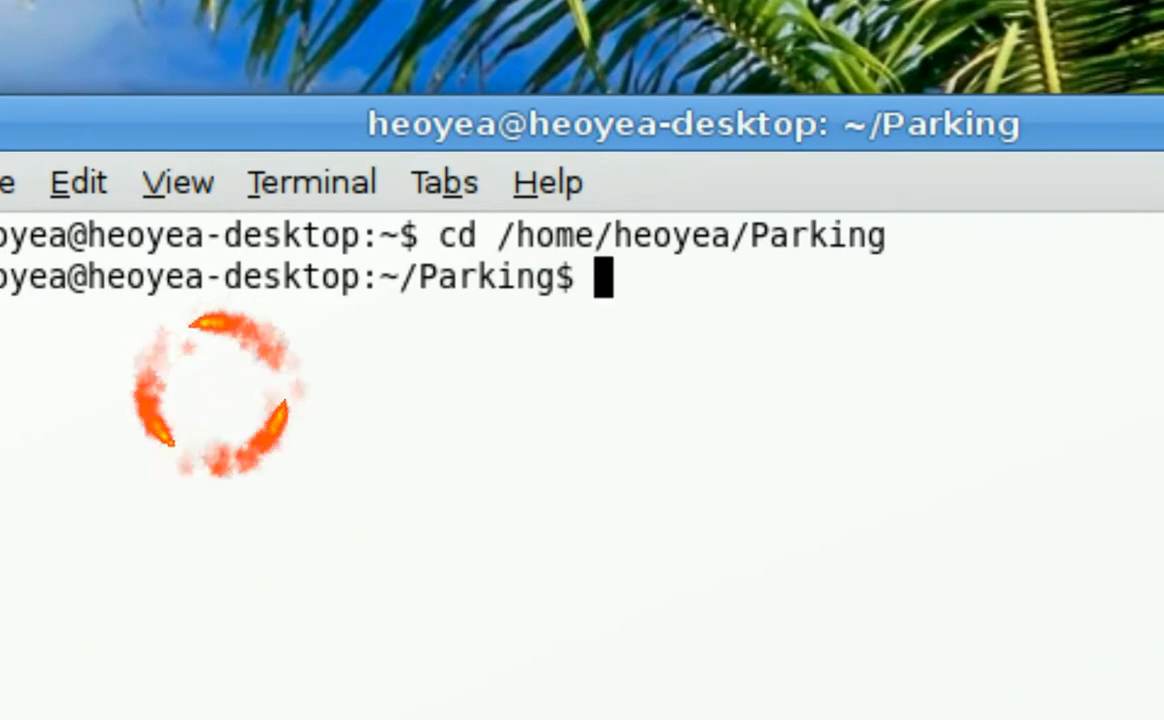
Start entering the md5sum -c command to verify the MidiFlux checksum file
type("md5sum -c '/home/heoyea/openSUSE...iso.md5'")
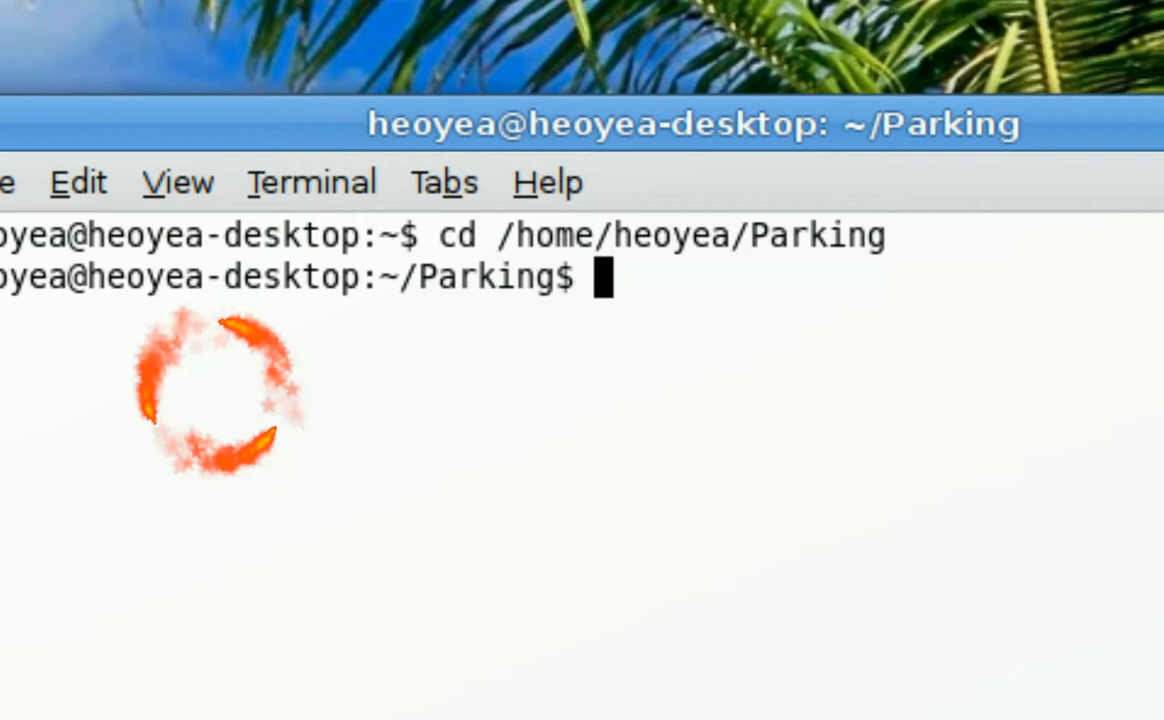
type("md5")
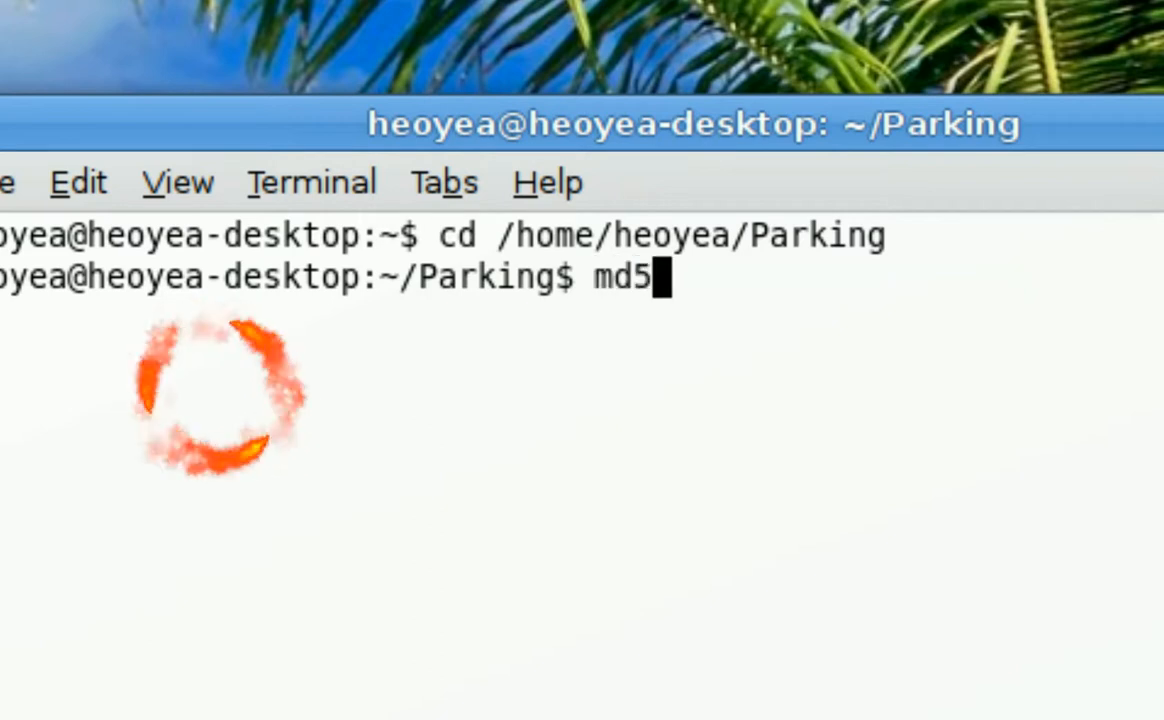
type("sum")
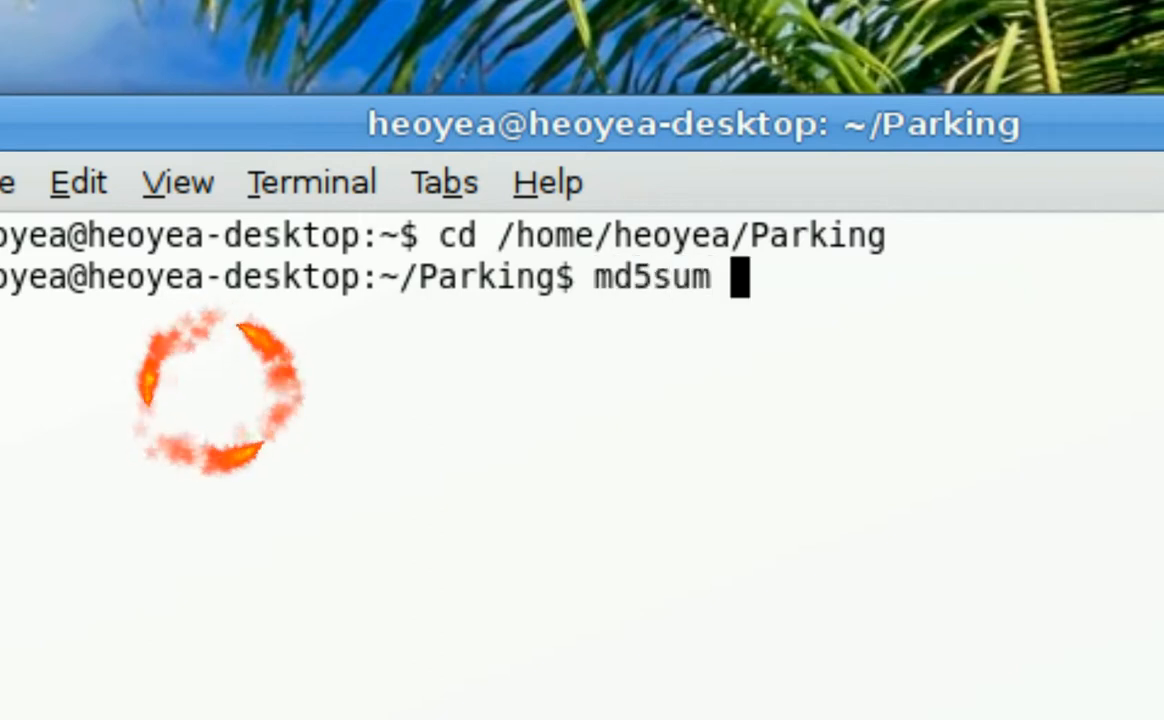
type("-")
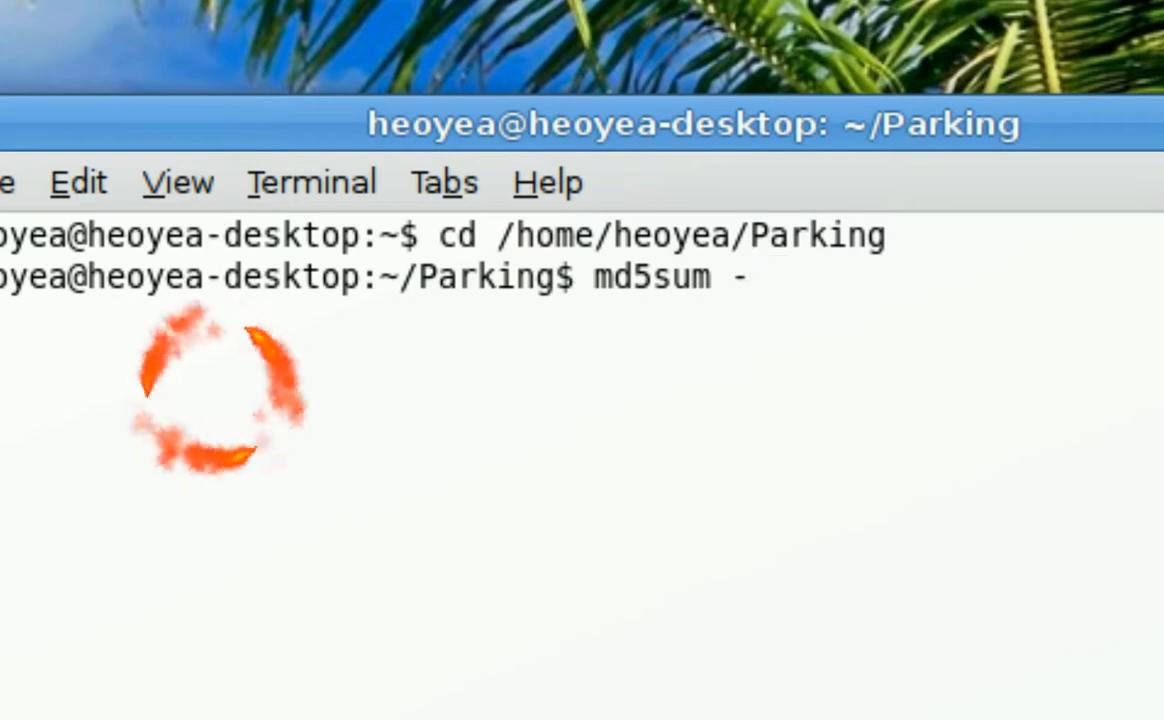
type("c")
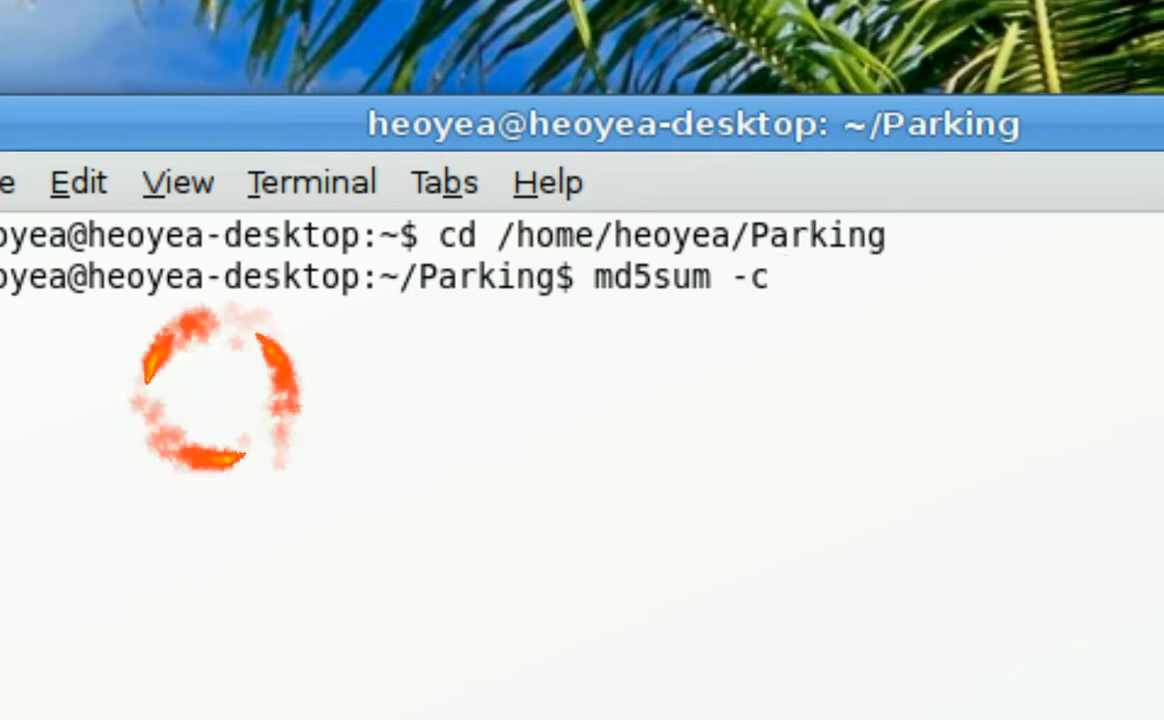